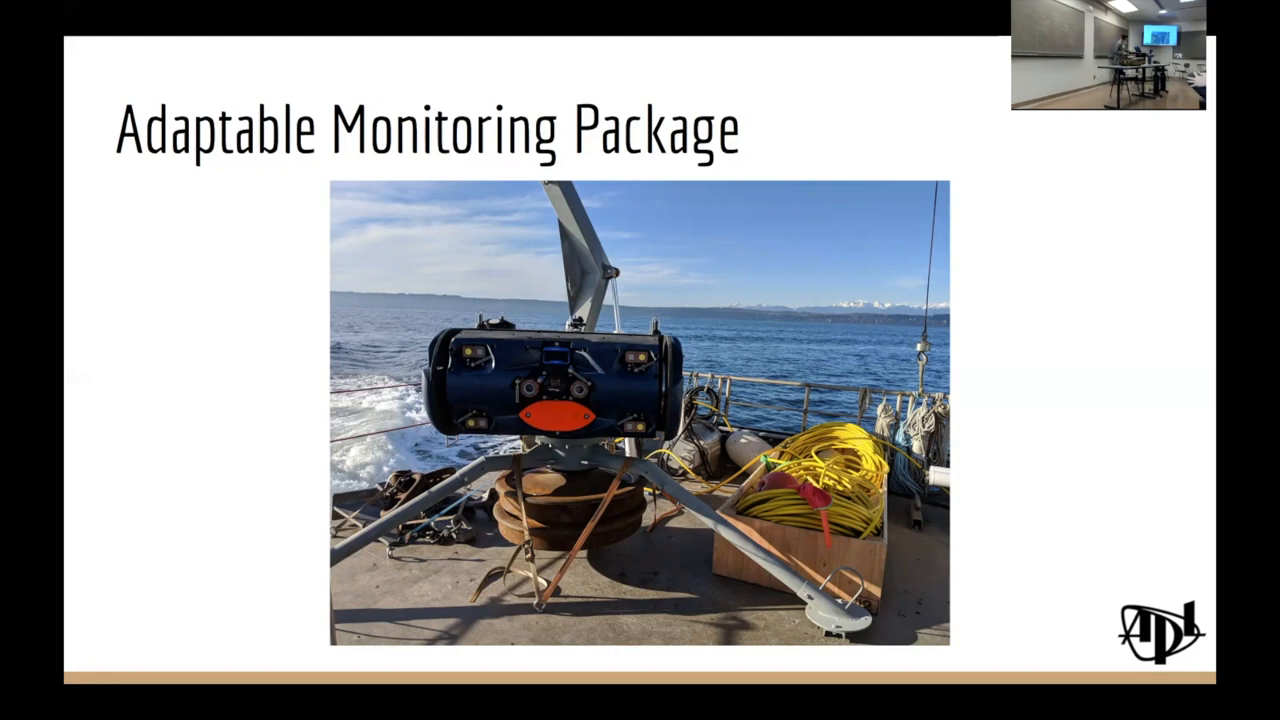
key("right")
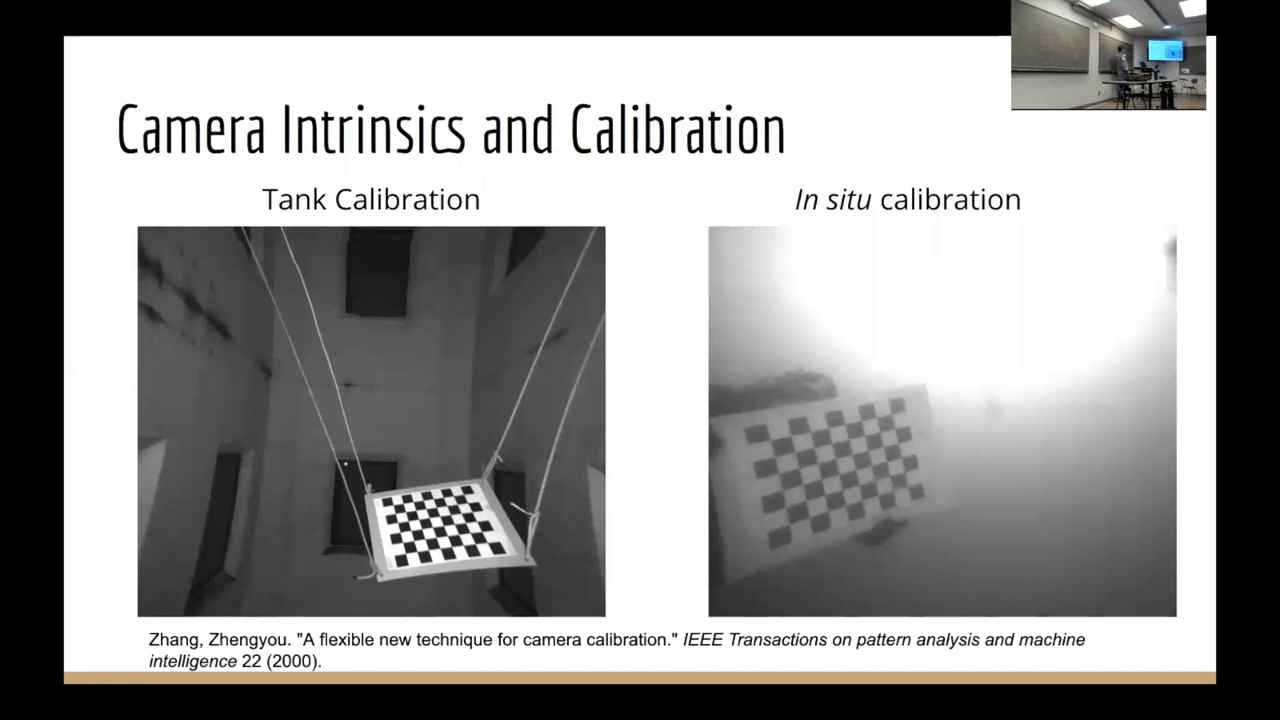
key("right")
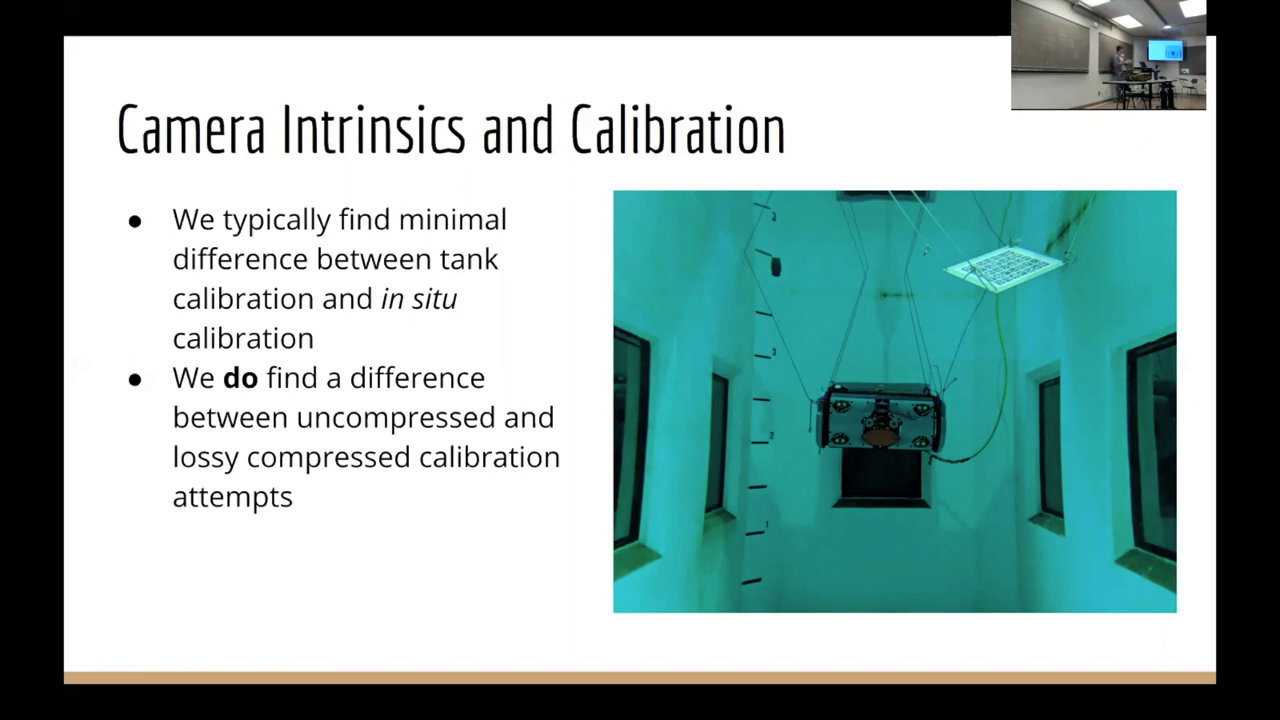
key("Right")
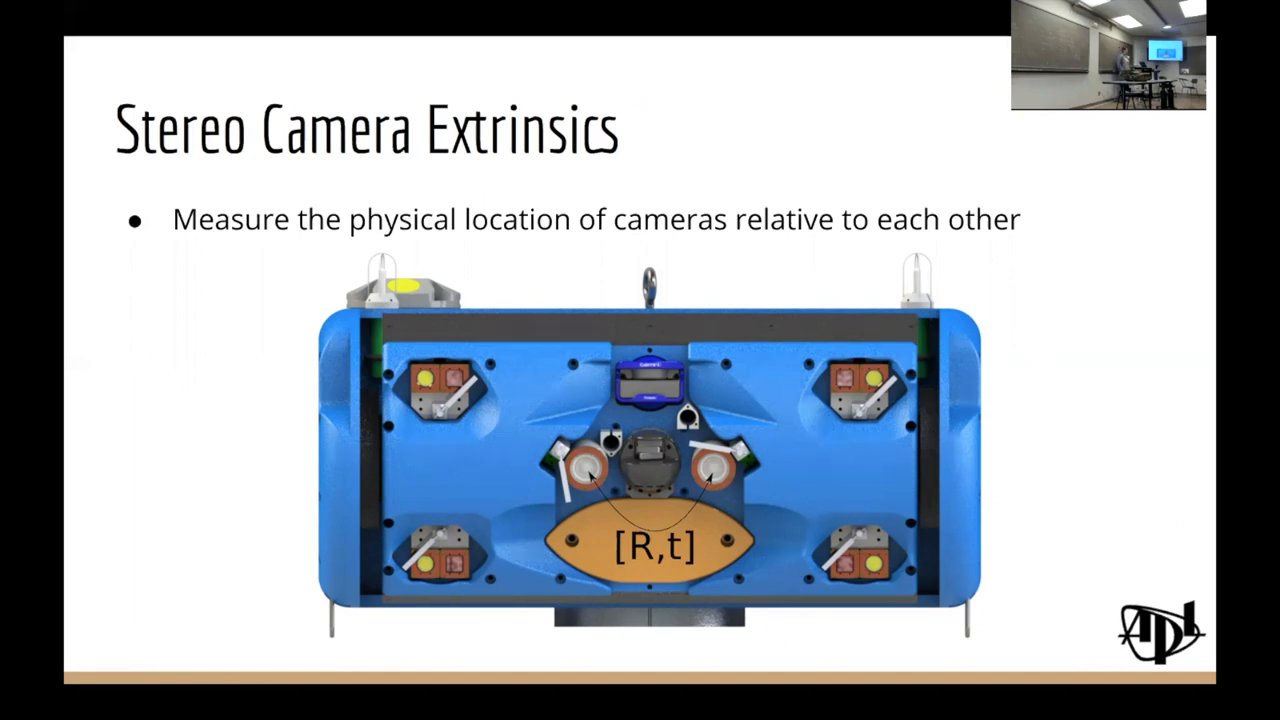
key("Right")
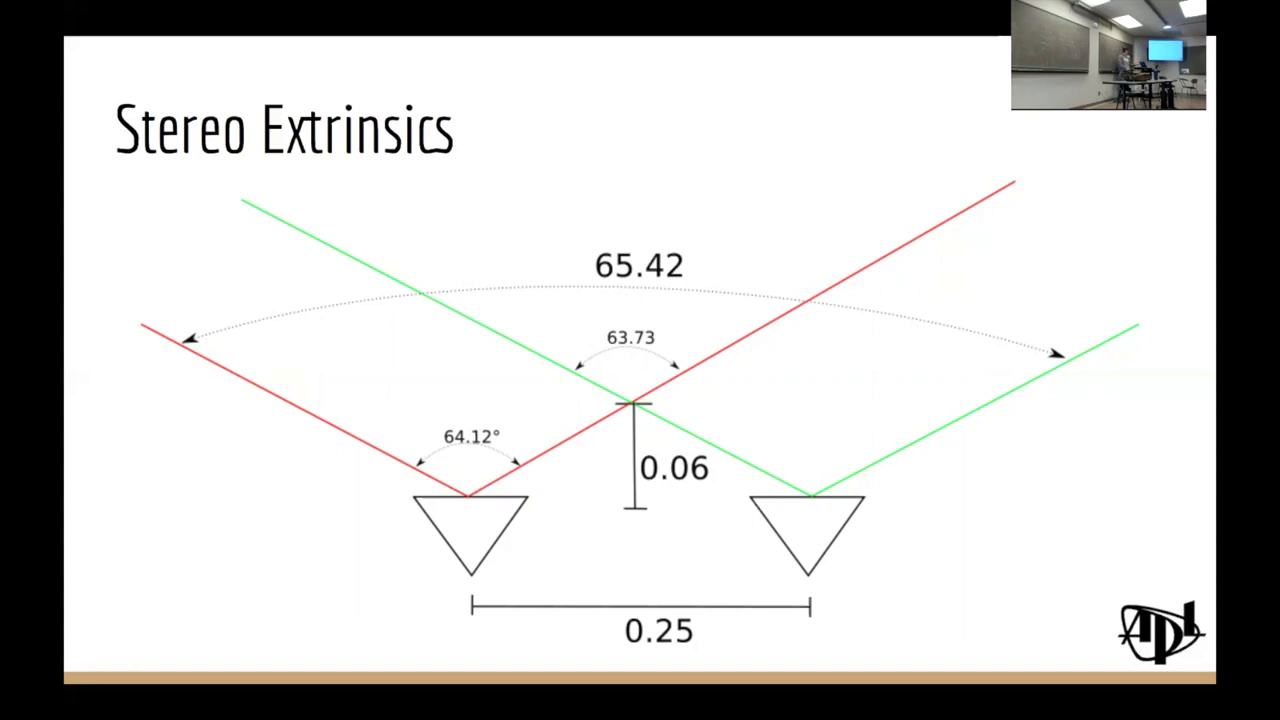
key("Right")
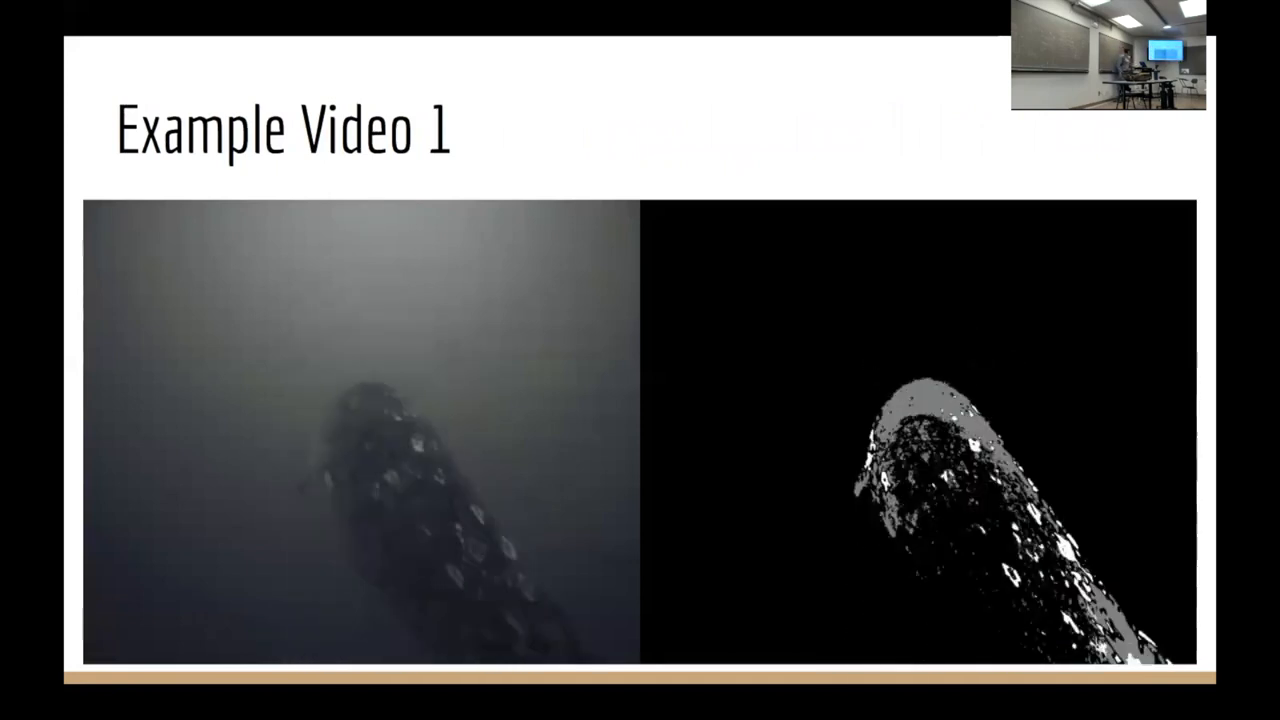
key("right")
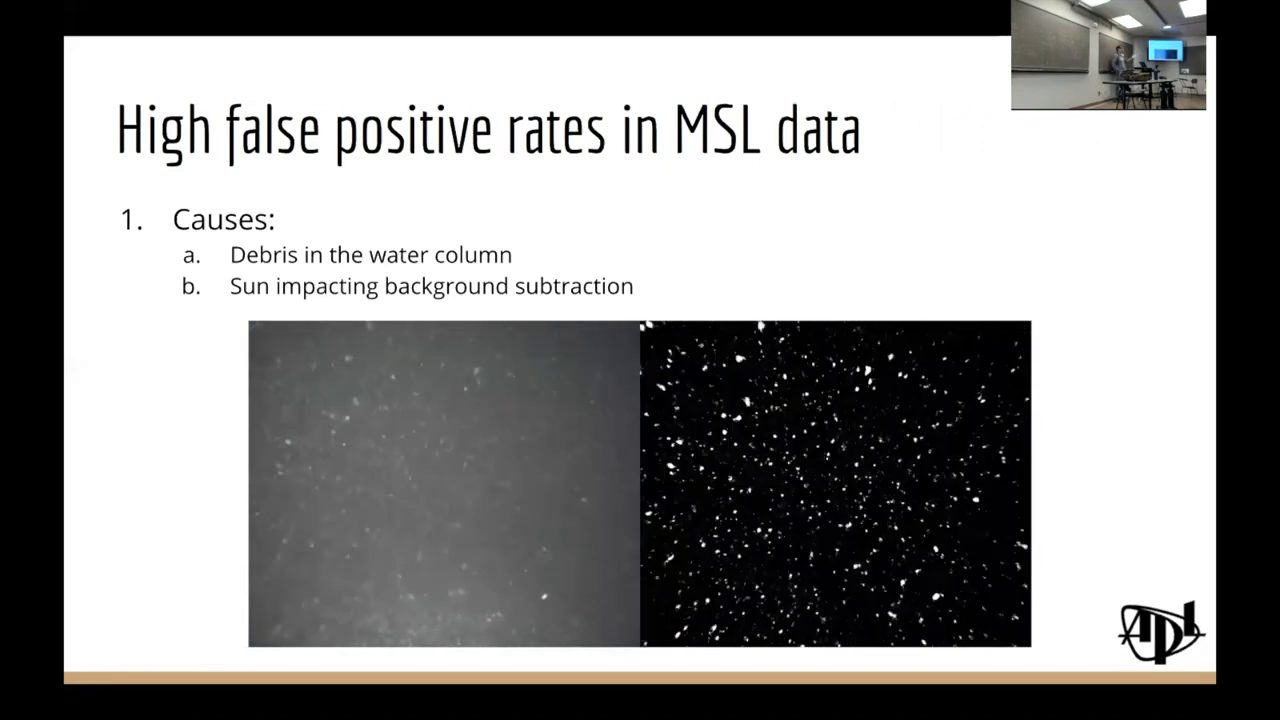
key("Right")
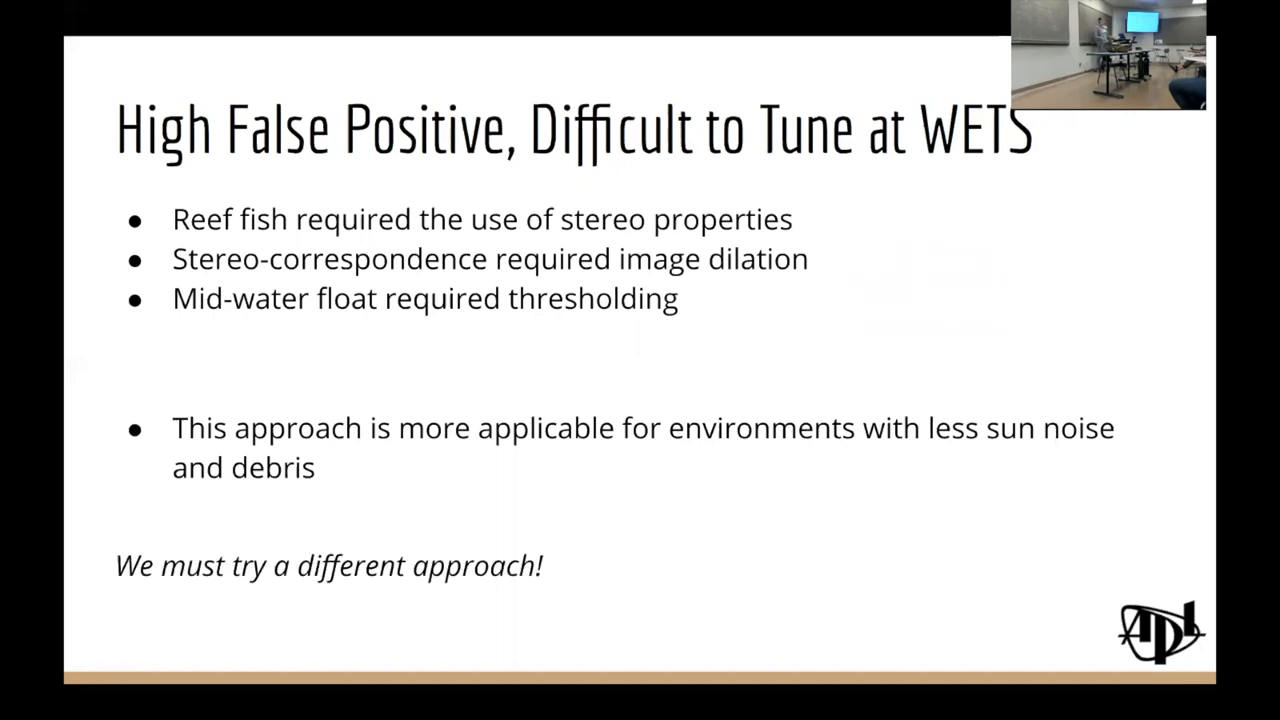
key("right")
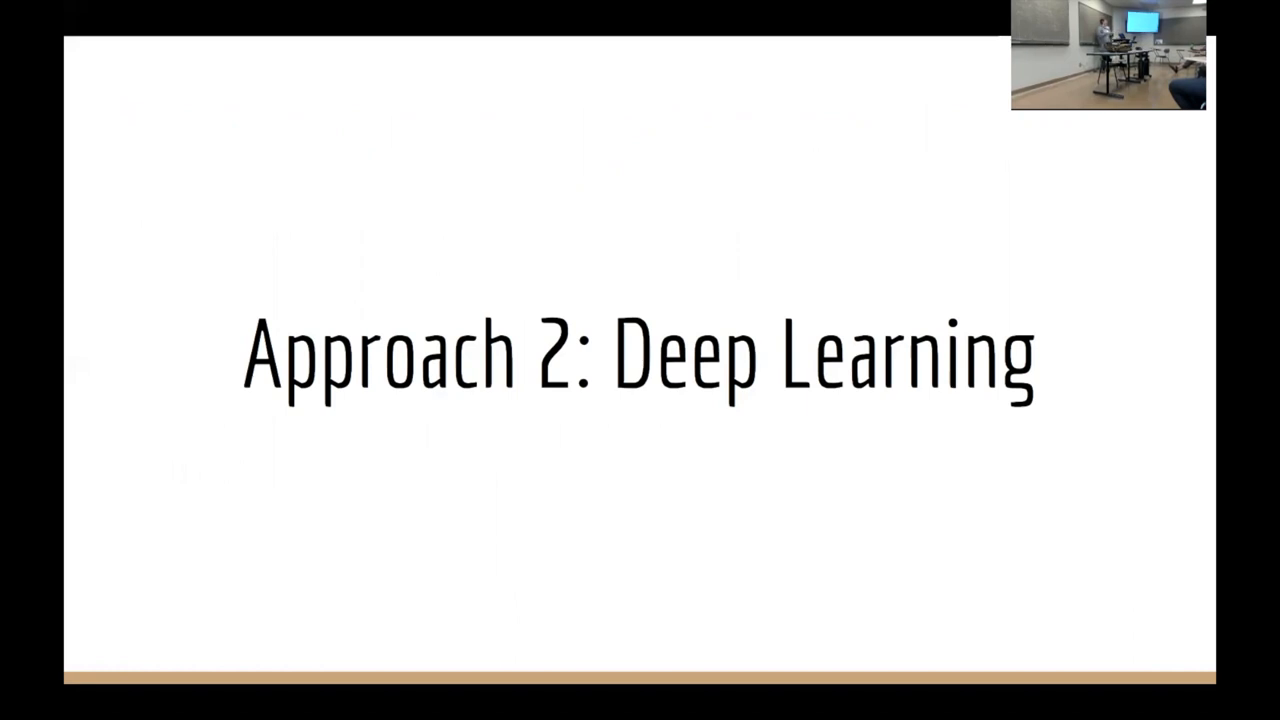
key("Right")
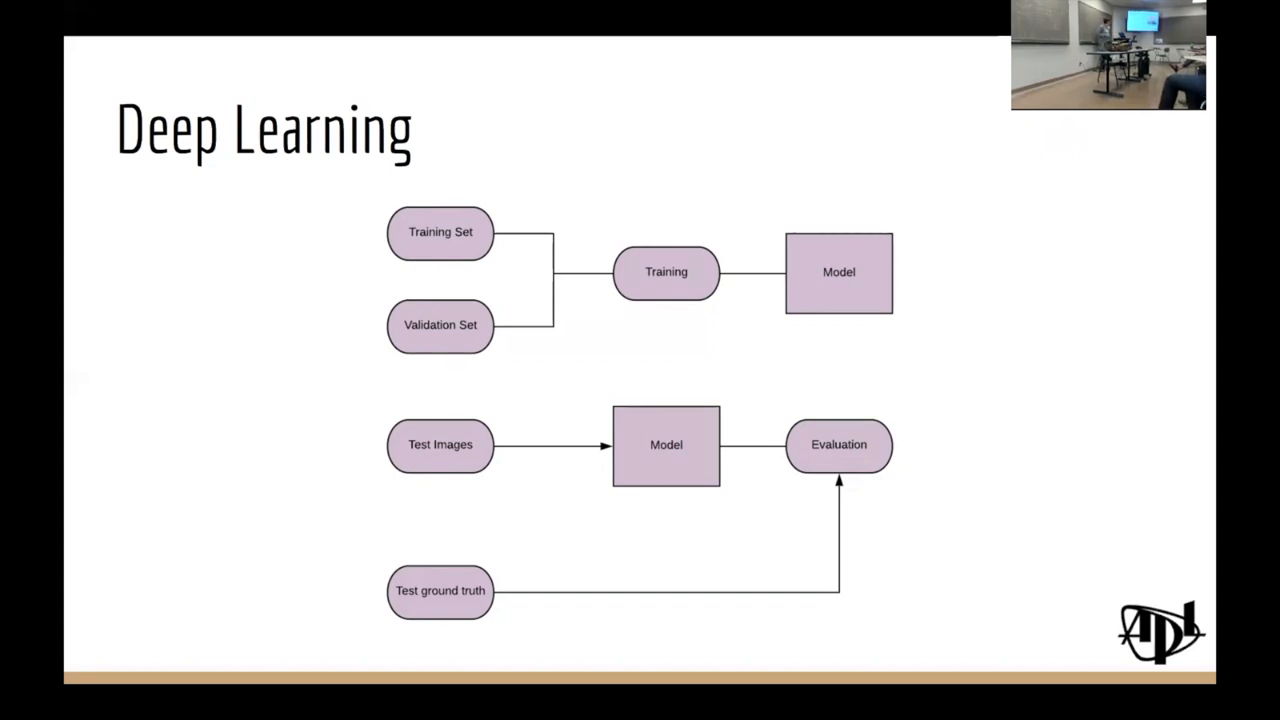
key("right")
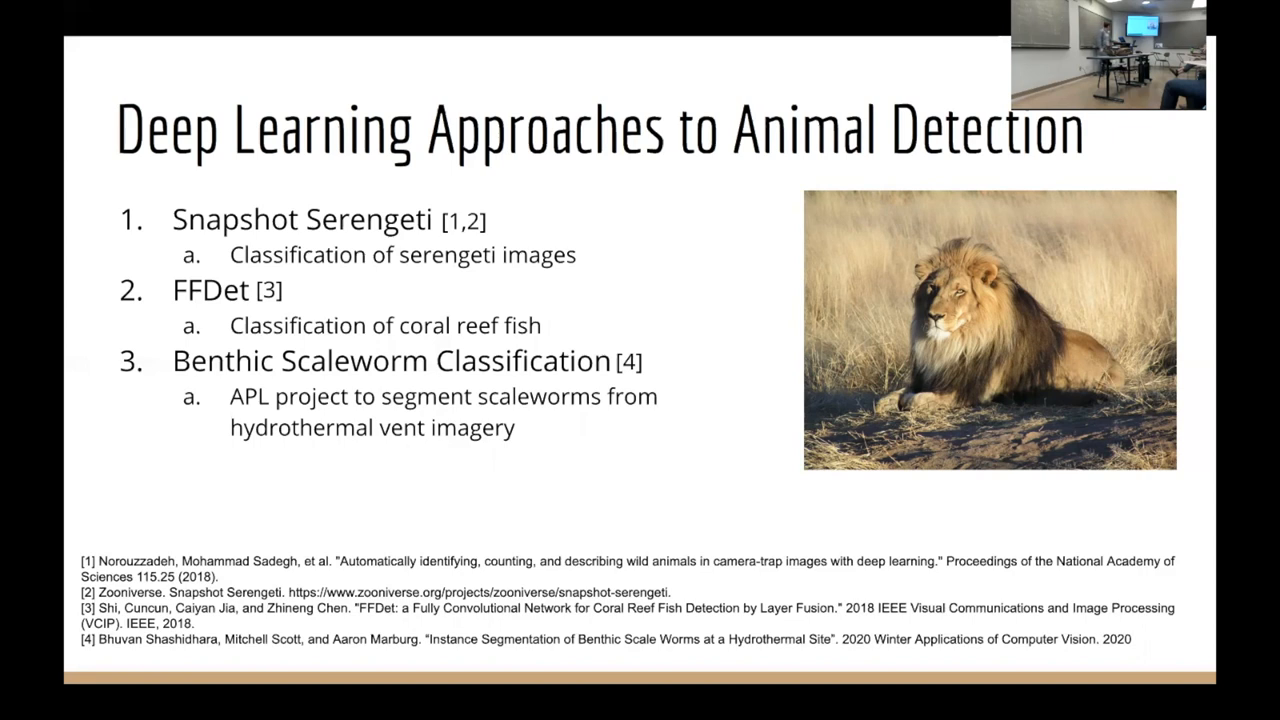
key("Right")
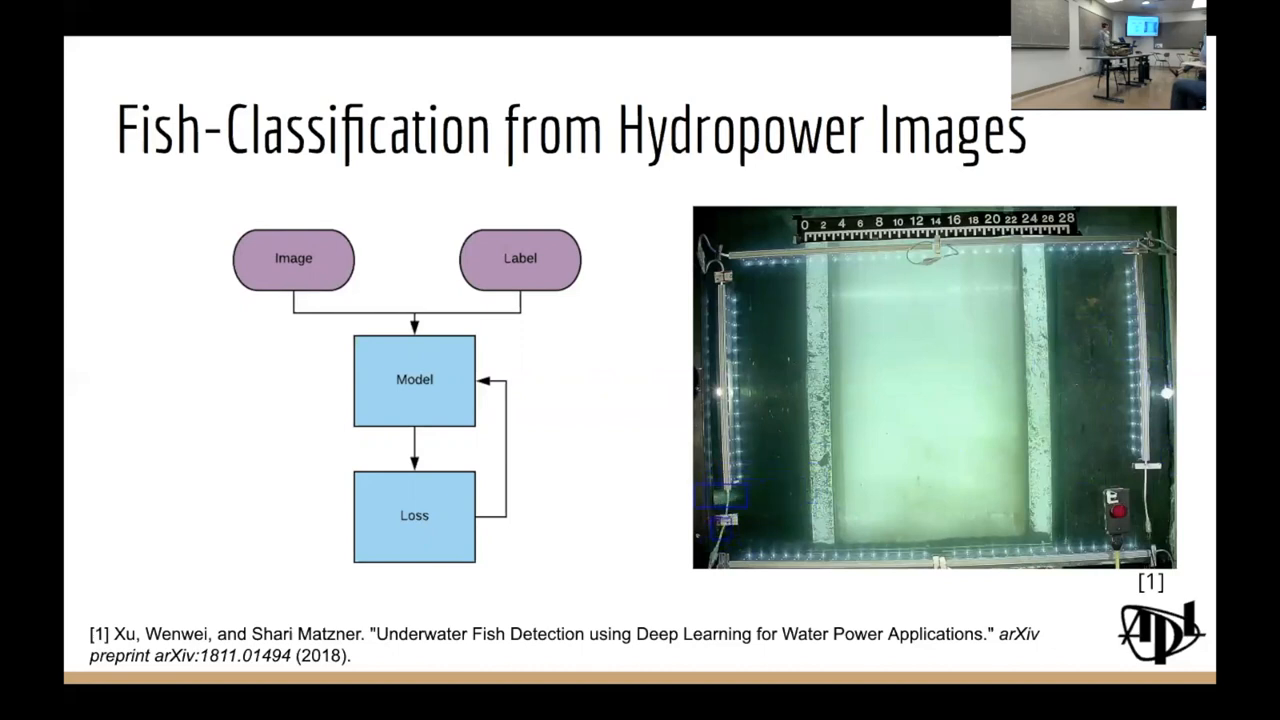
key("Right")
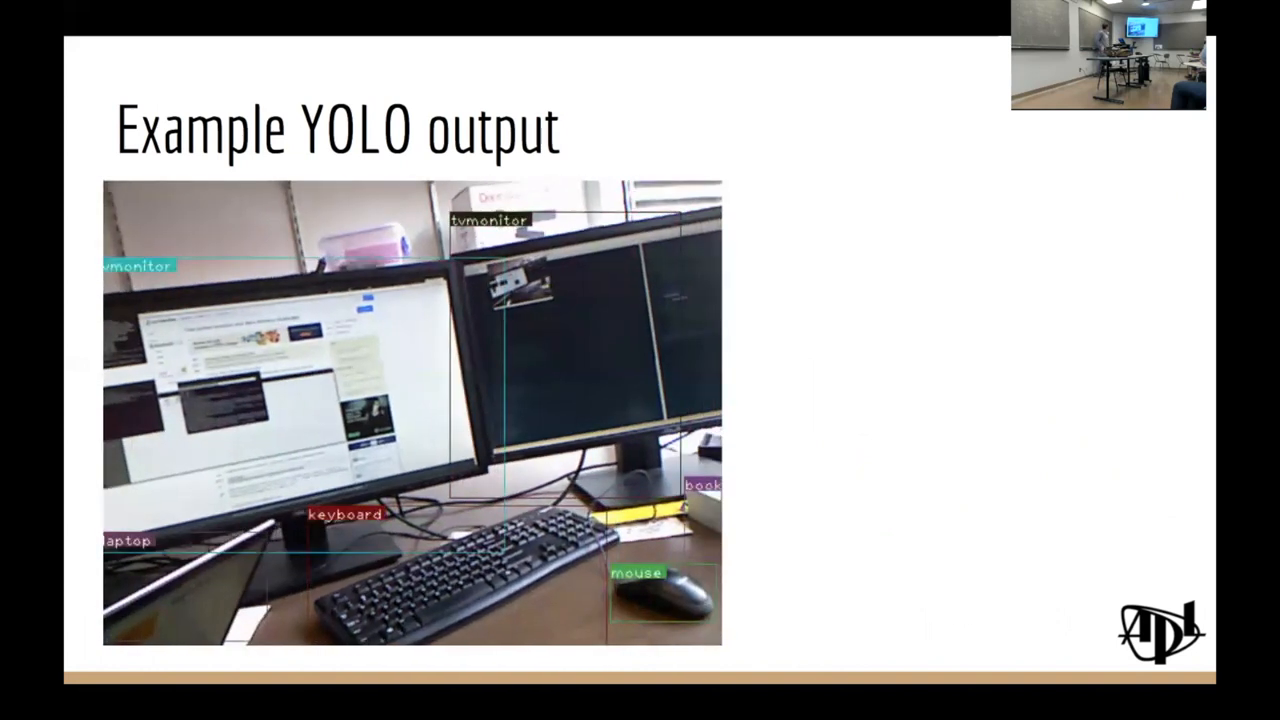
key("right")
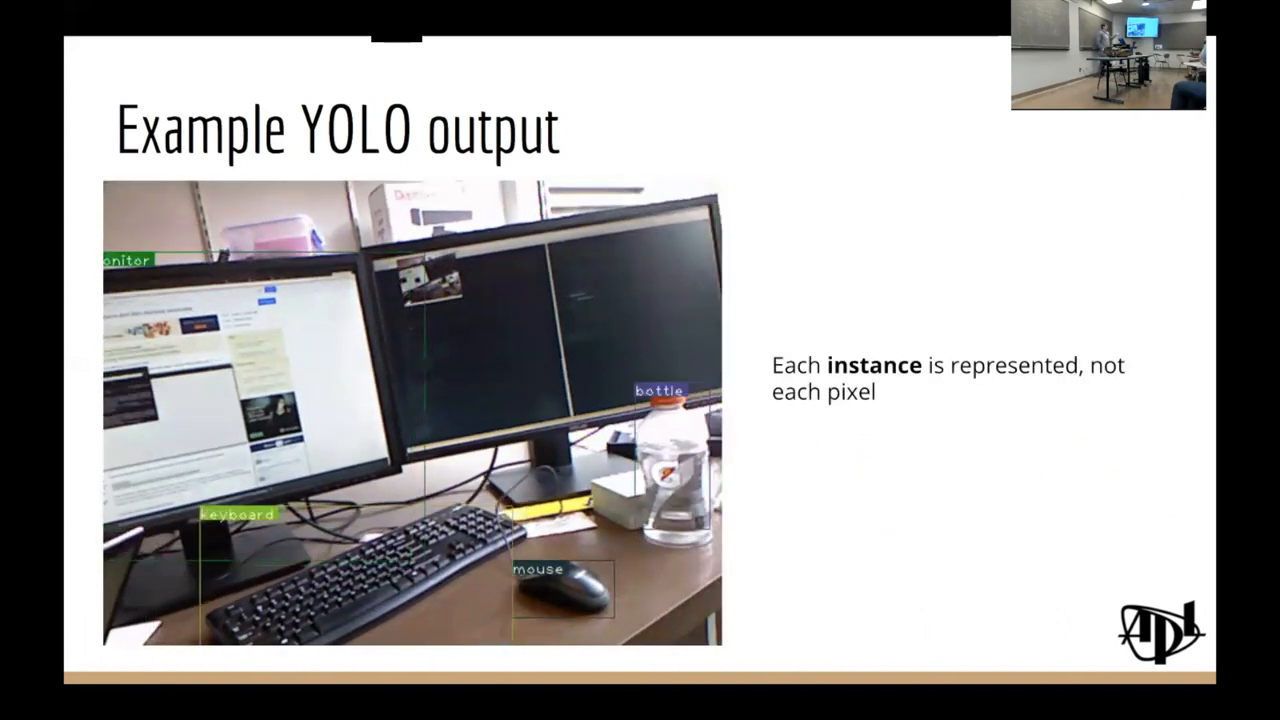
key("Right")
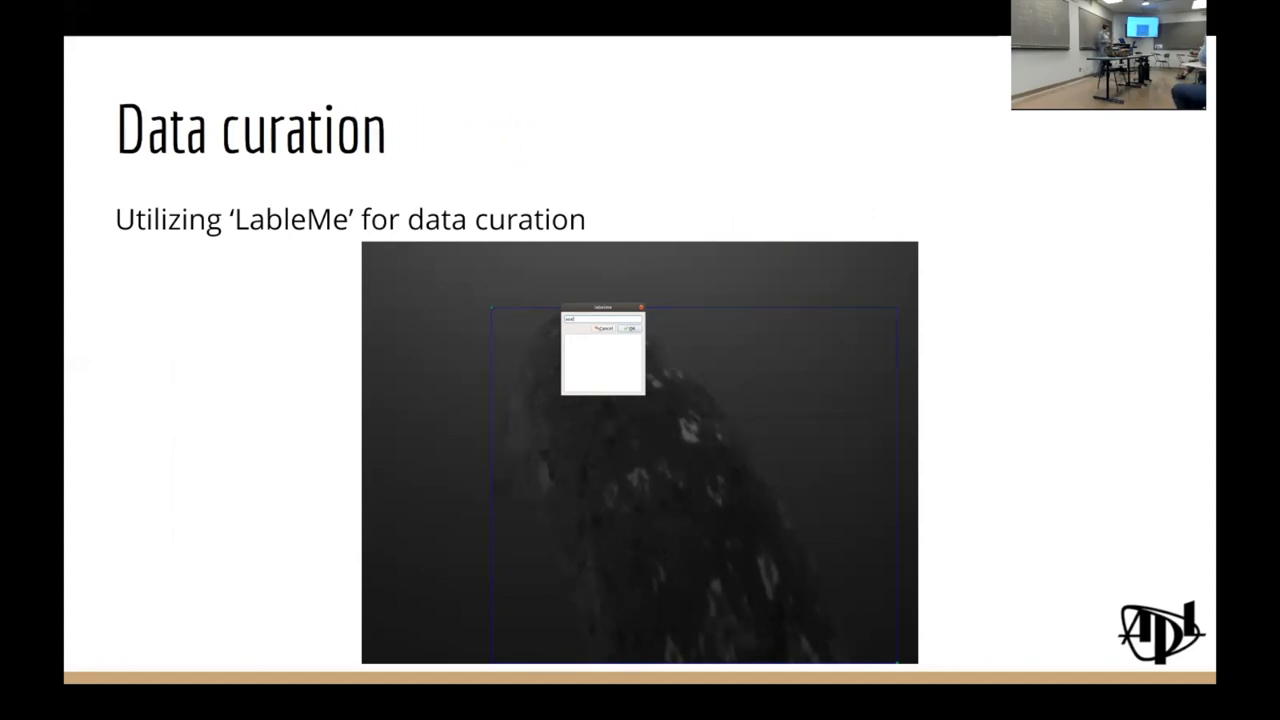
key("Right")
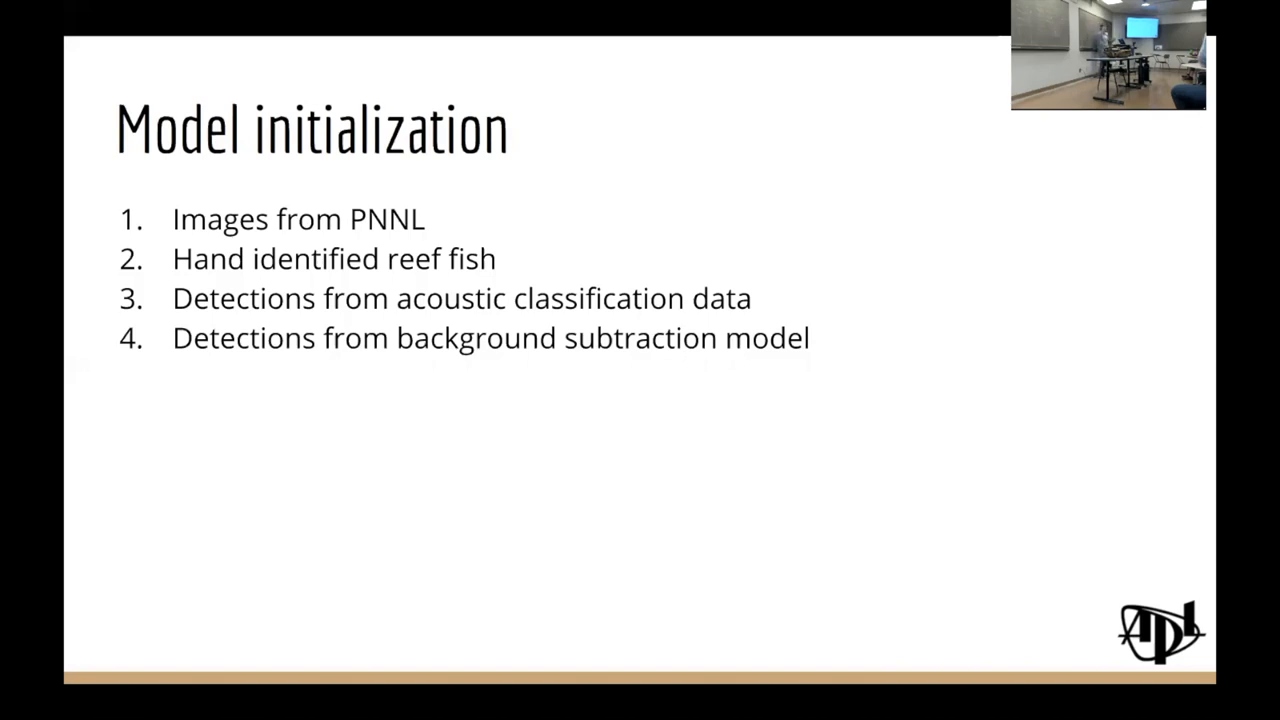
key("Right")
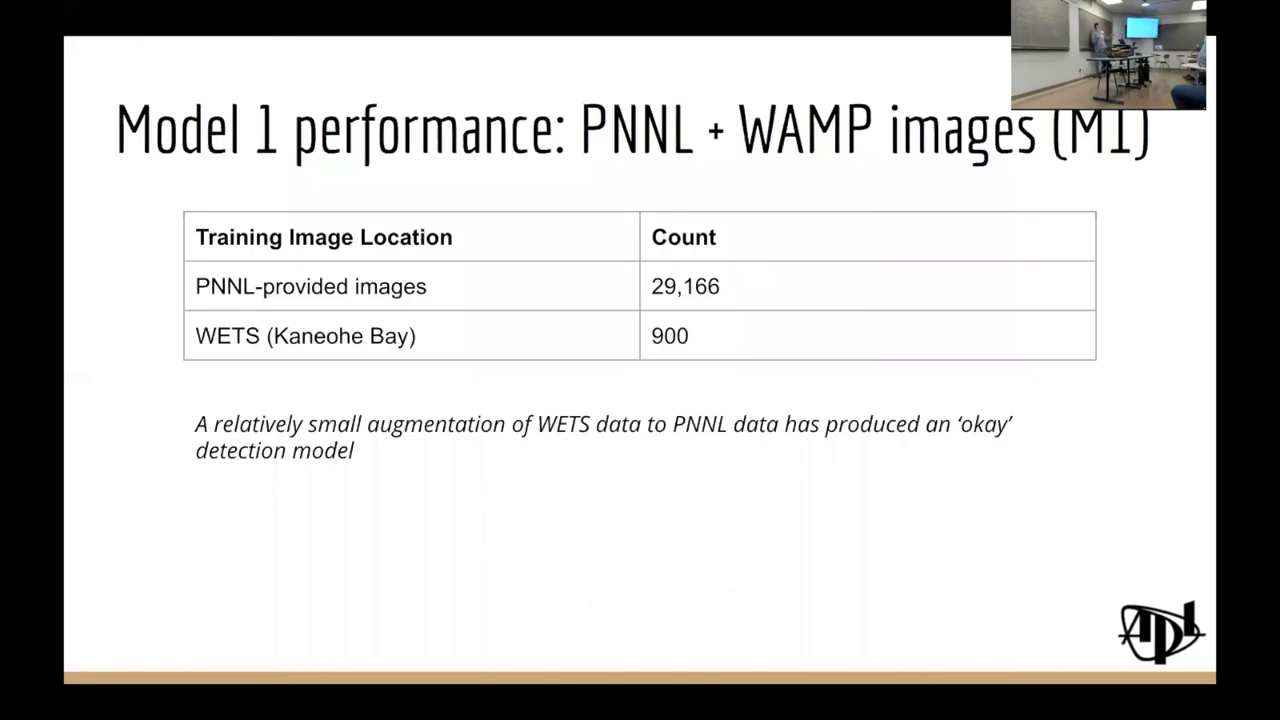
key("right")
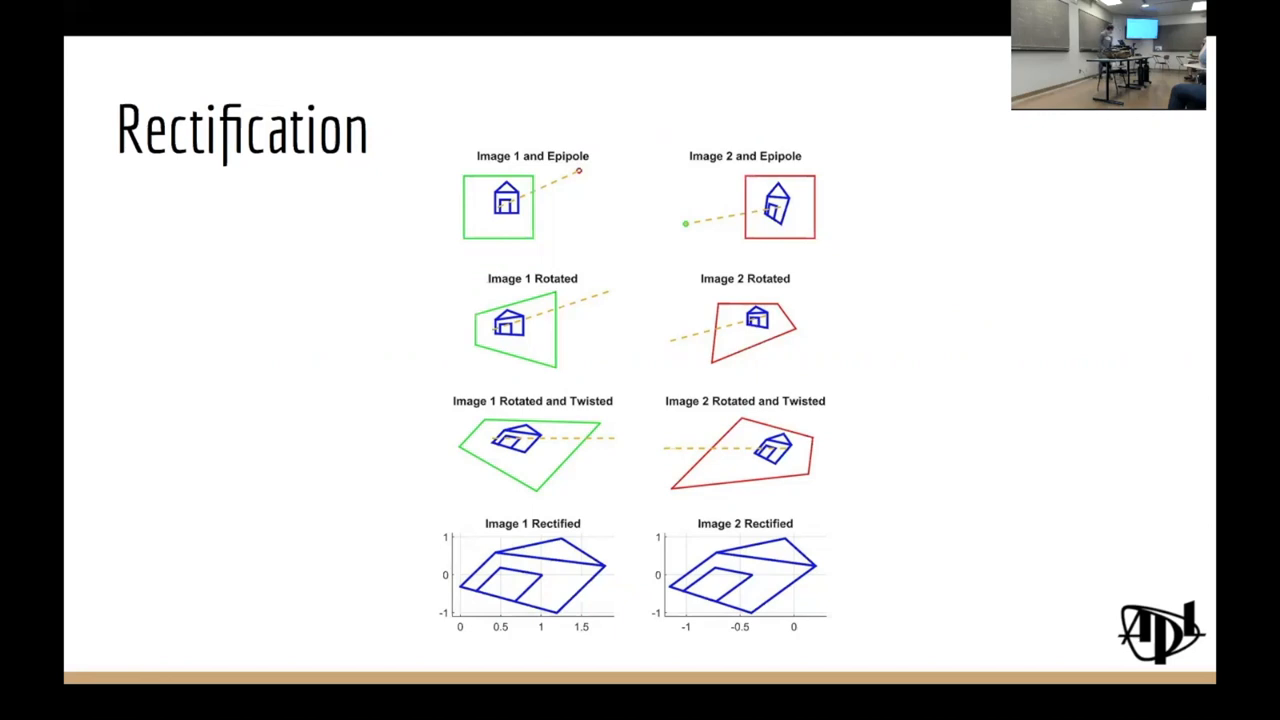
key("right")
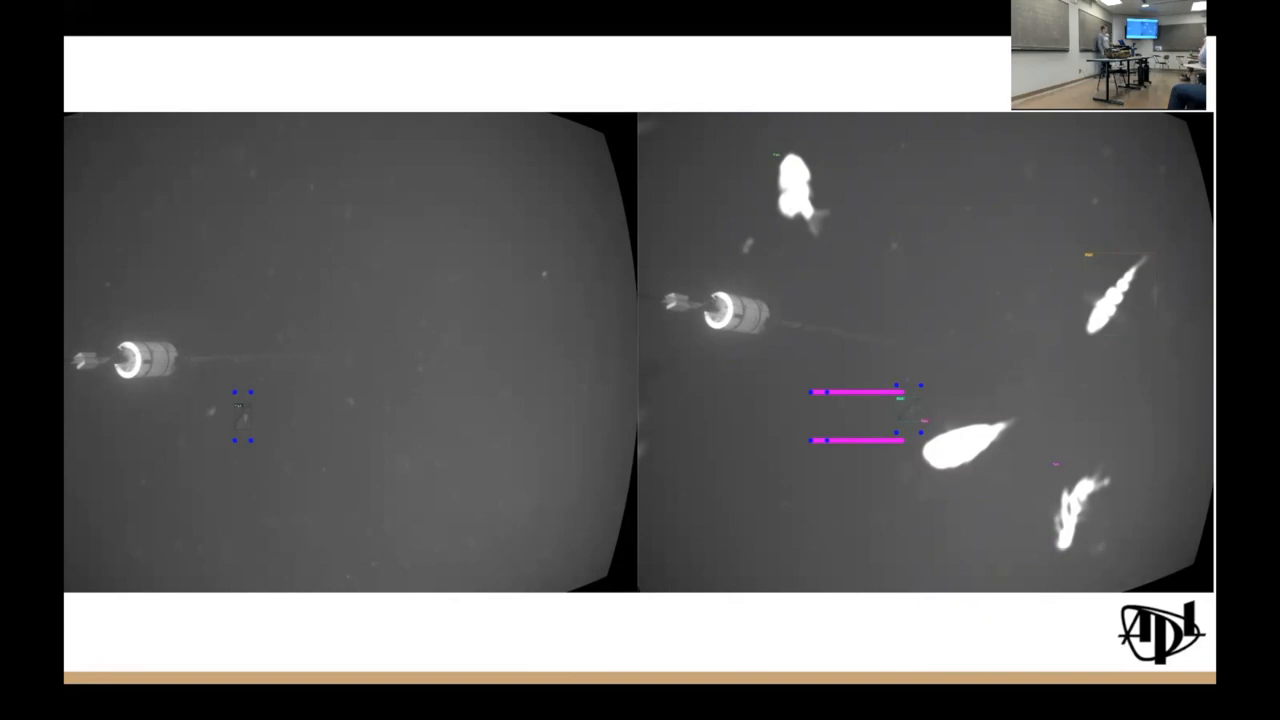
mouse_move(785, 252)
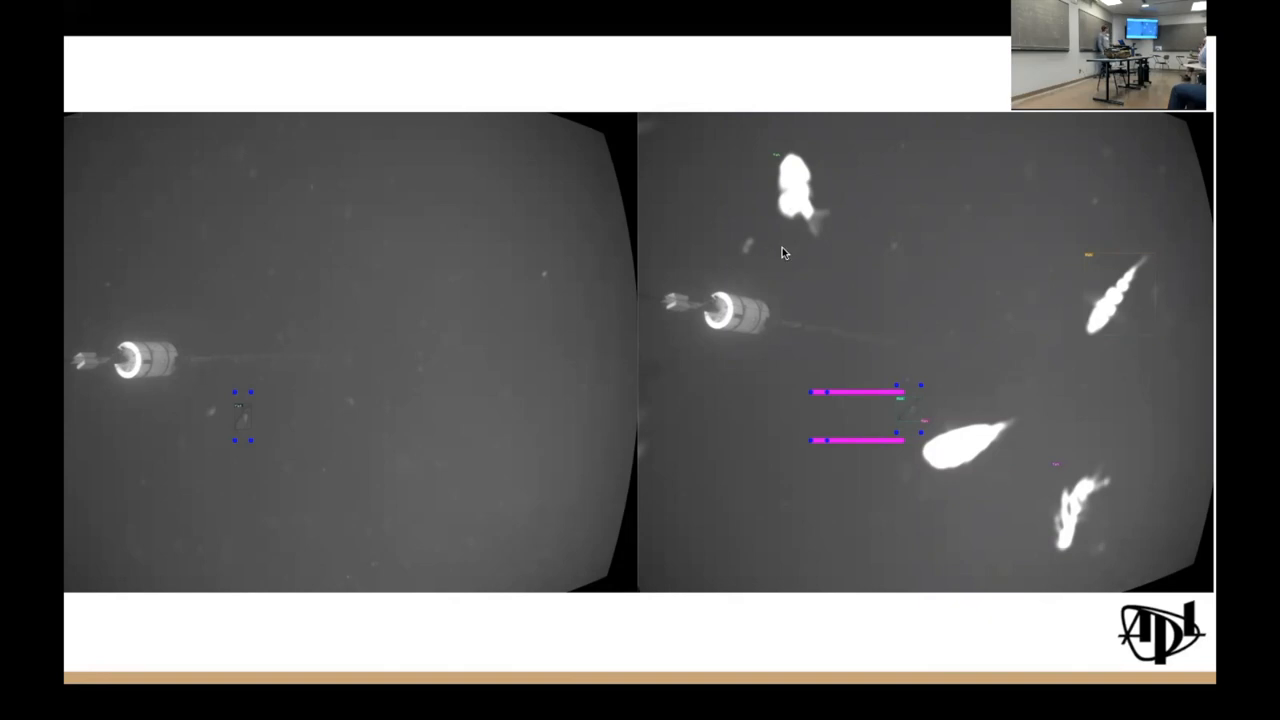
mouse_move(1002, 477)
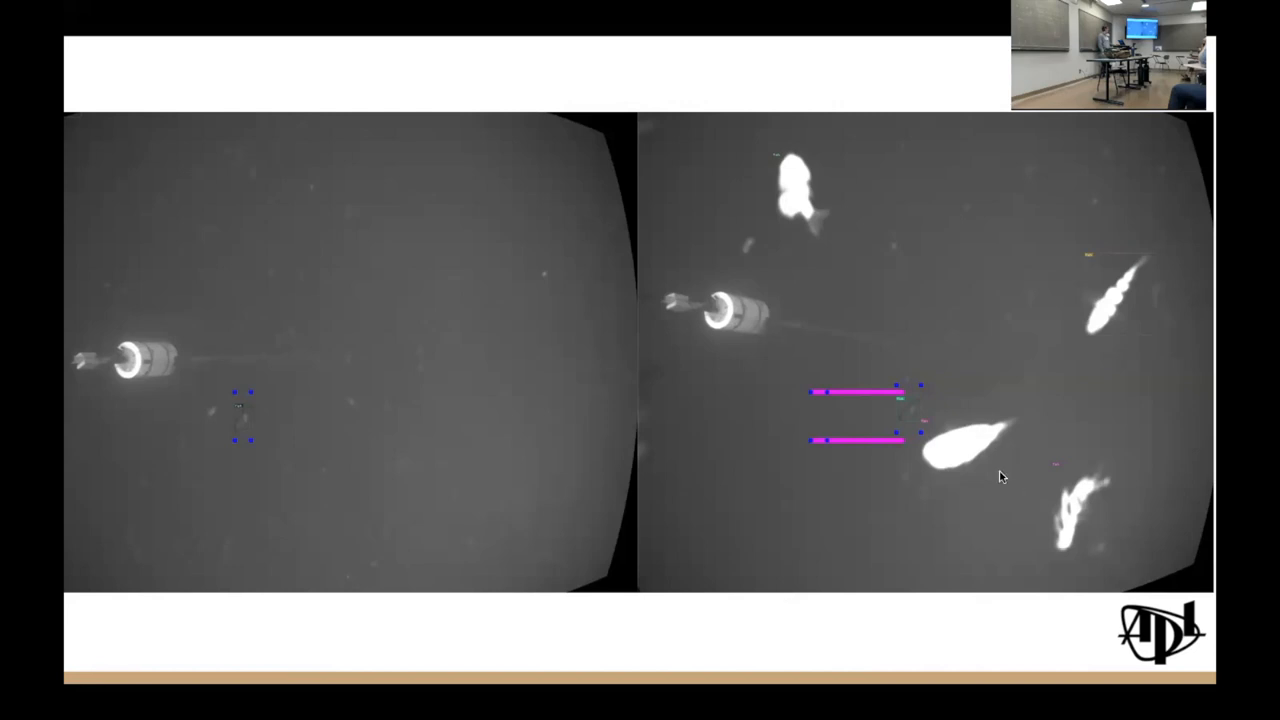
mouse_move(1038, 350)
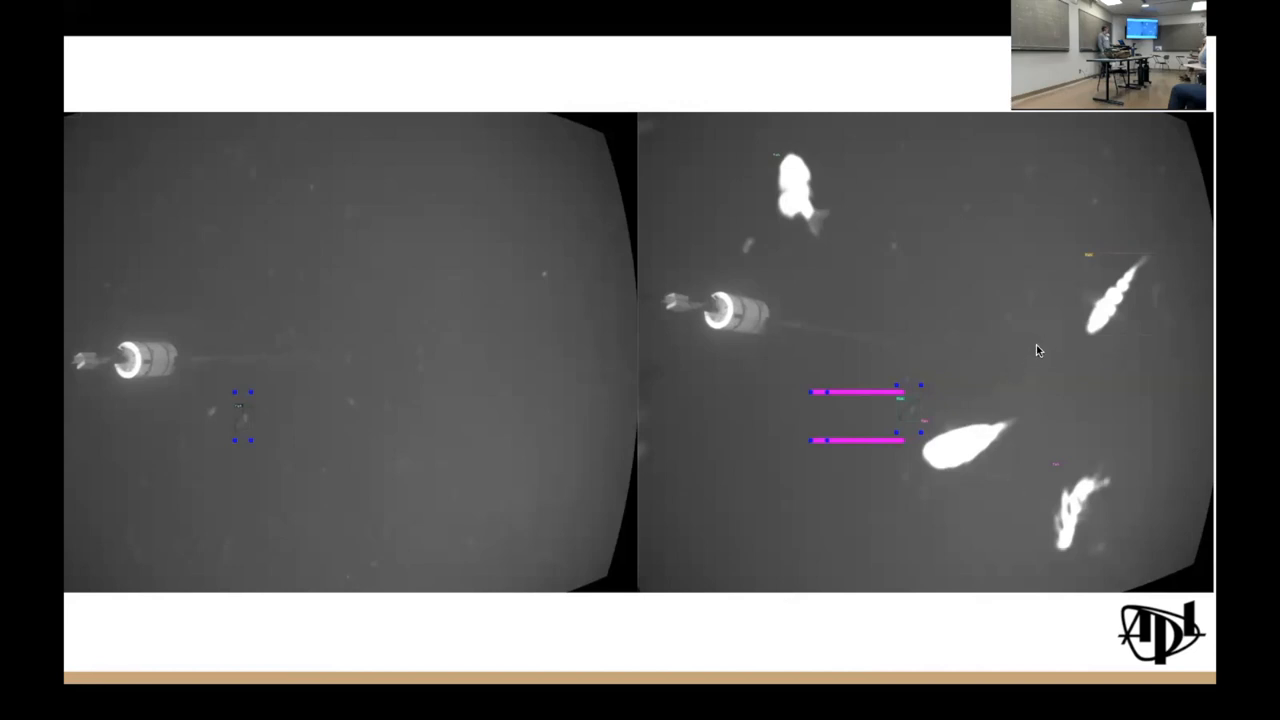
mouse_move(643, 292)
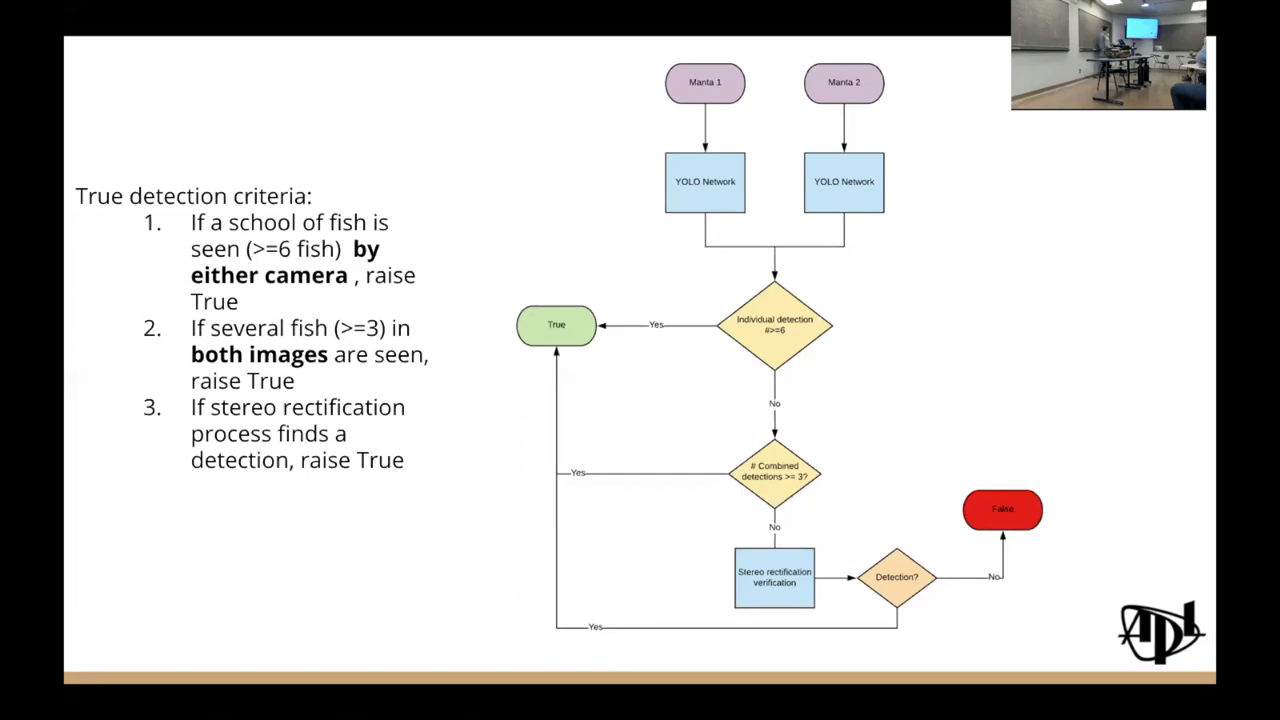
key("Right")
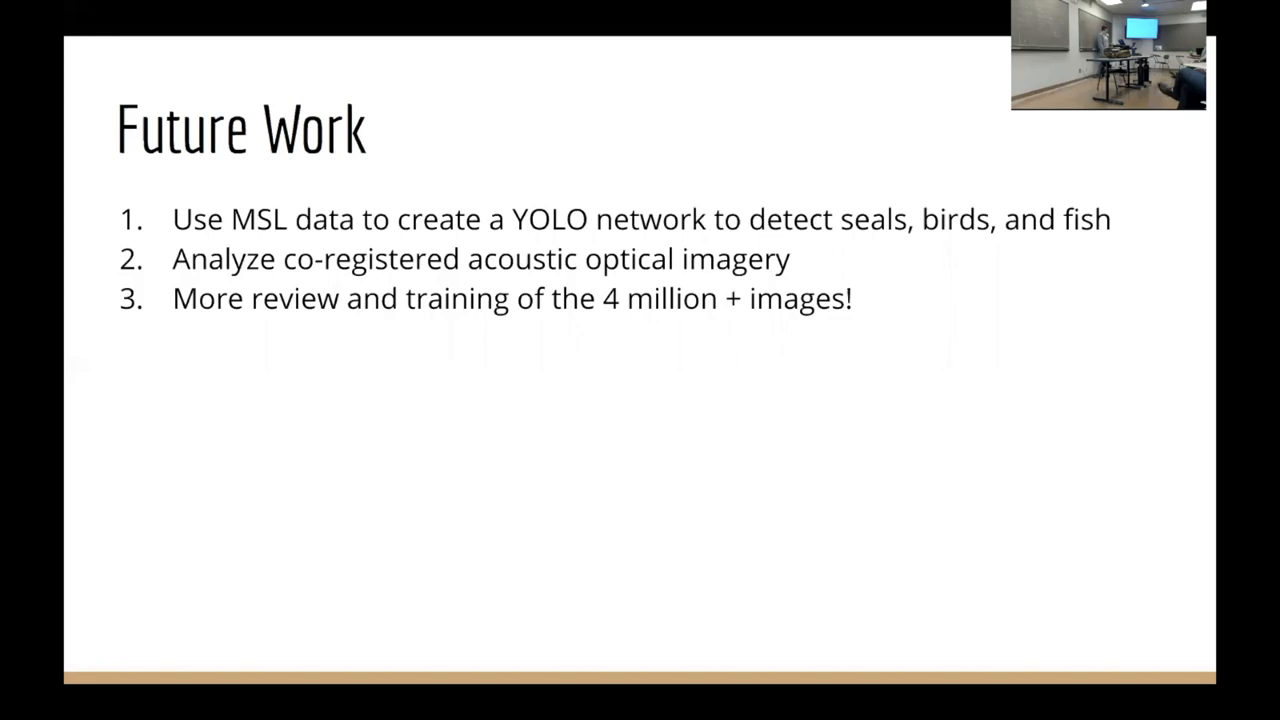
key("Right")
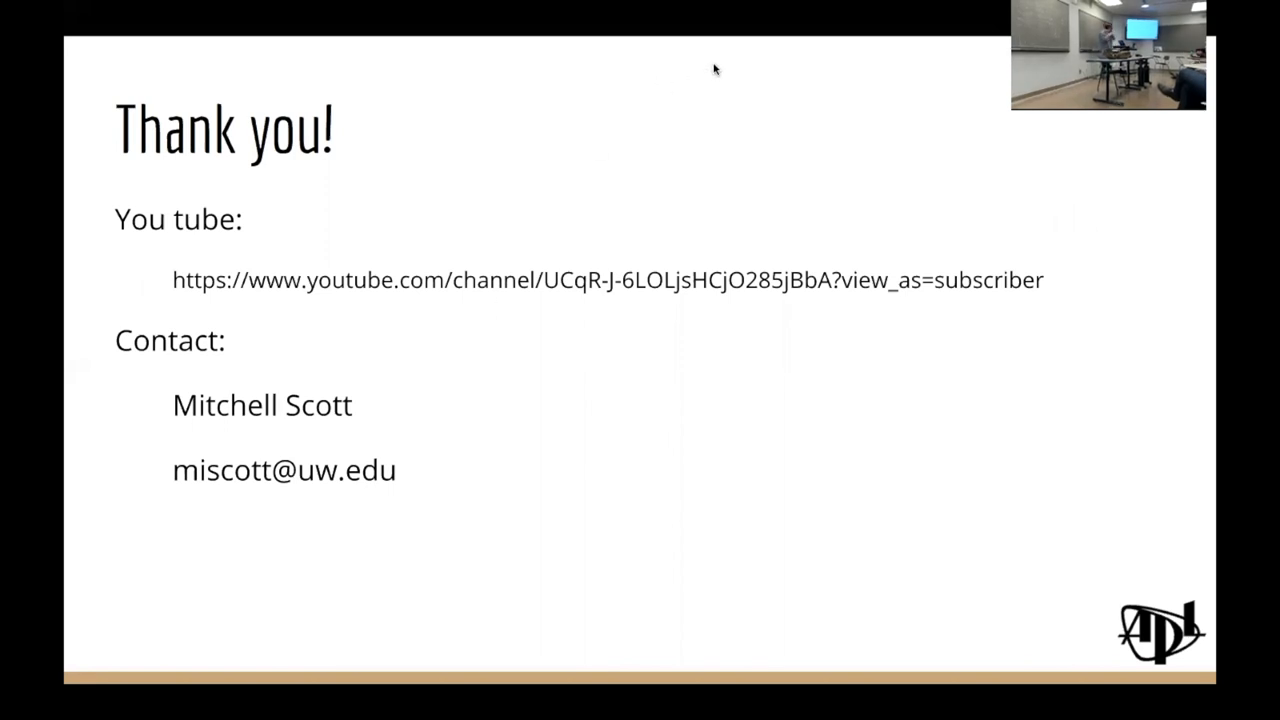
mouse_move(720, 60)
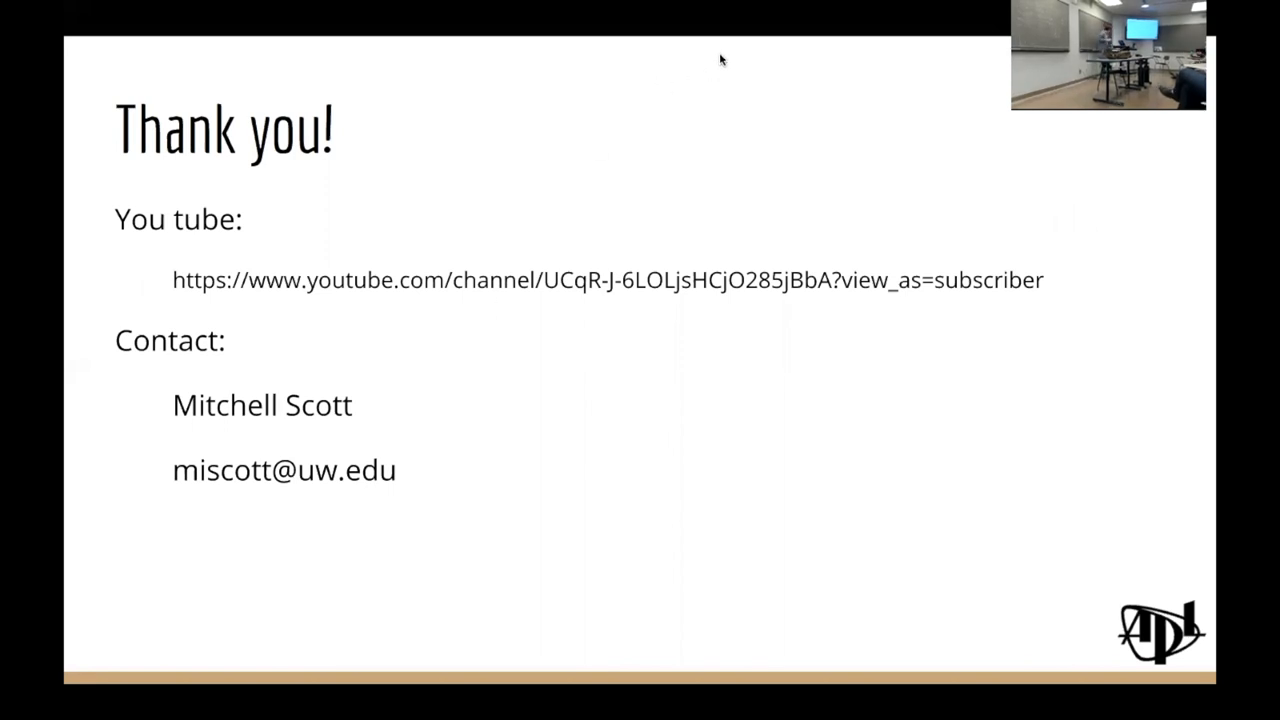